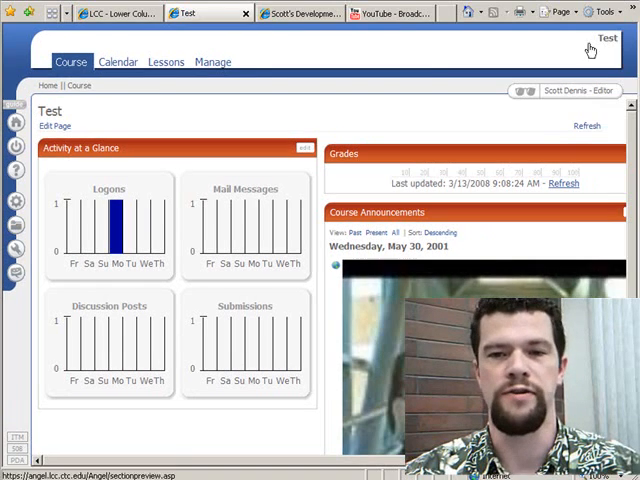
Bring up the Test course's Management Console from the Manage area
{"action": "left_click", "coordinate": [212, 62]}
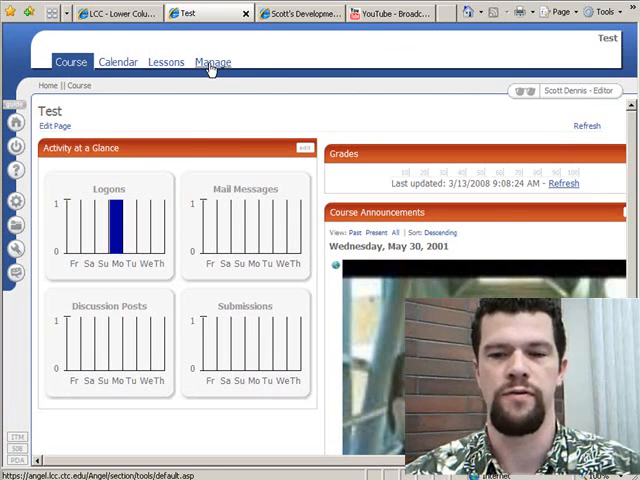
{"action": "left_click", "coordinate": [212, 60]}
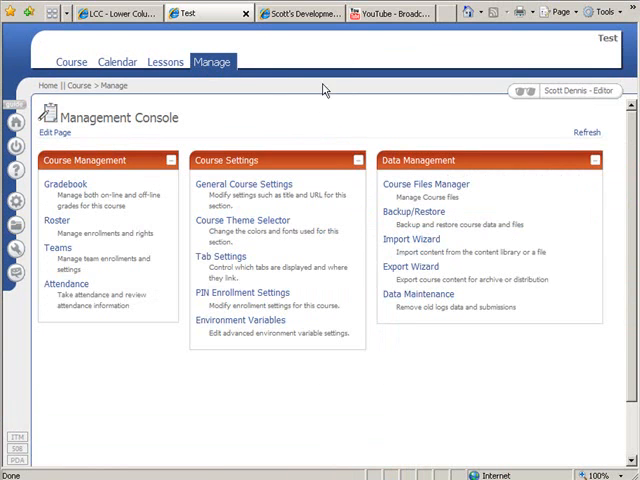
{"action": "mouse_move", "coordinate": [404, 268]}
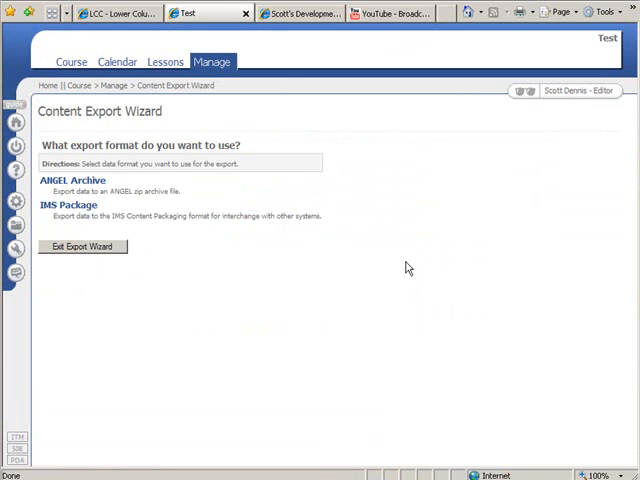
{"action": "mouse_move", "coordinate": [112, 208]}
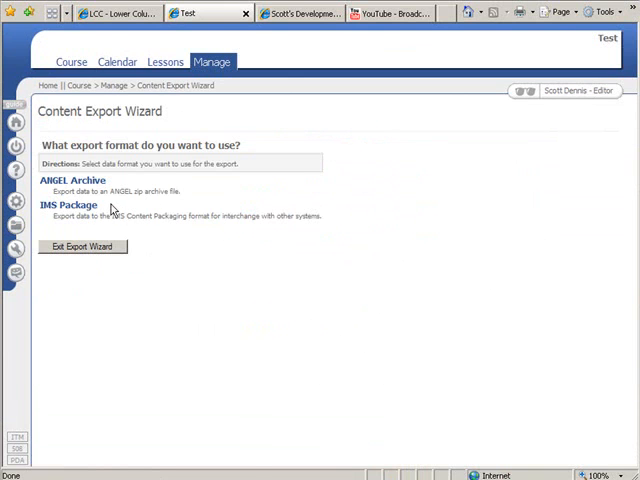
{"action": "mouse_move", "coordinate": [72, 180]}
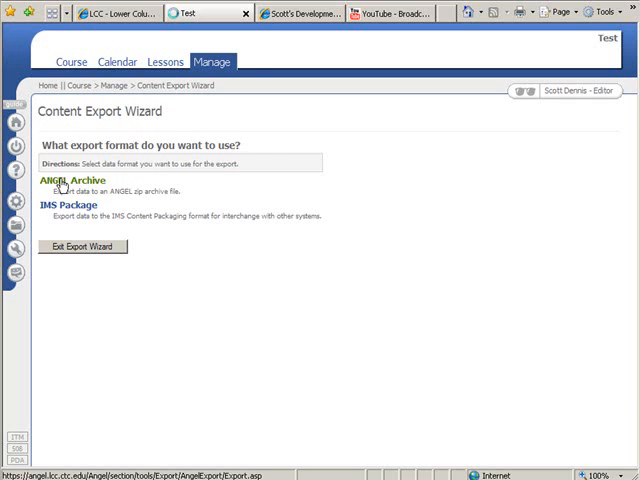
Run an ANGEL Archive export of the Test course with content and settings included
{"action": "left_click", "coordinate": [70, 180]}
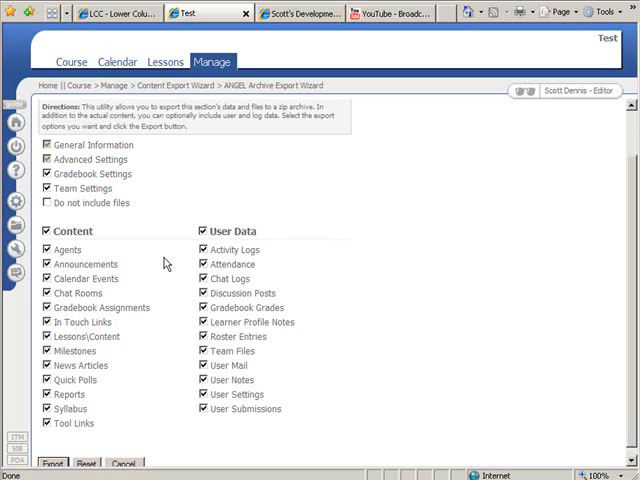
{"action": "mouse_move", "coordinate": [164, 264]}
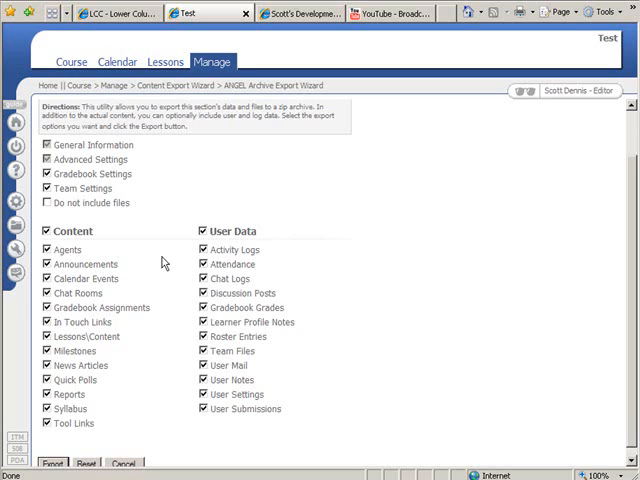
{"action": "mouse_move", "coordinate": [162, 264]}
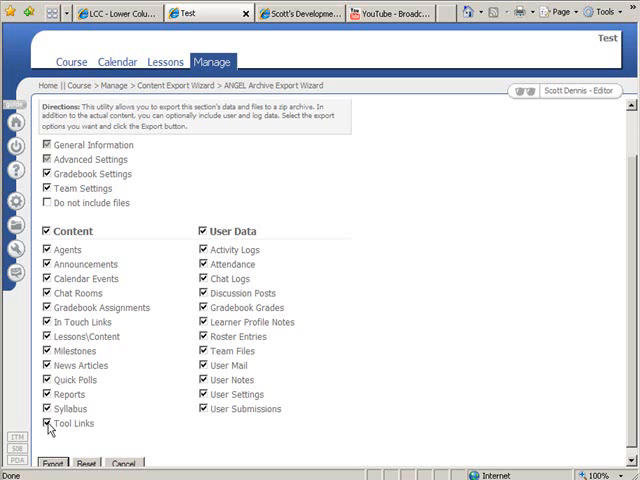
{"action": "scroll", "scroll_direction": "down", "scroll_amount": 3}
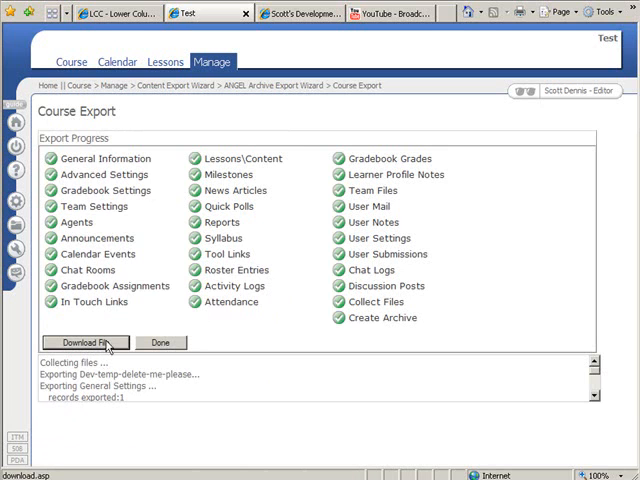
Download the finished archive and save it to the Desktop as the zip 'export example'
{"action": "left_click", "coordinate": [84, 342]}
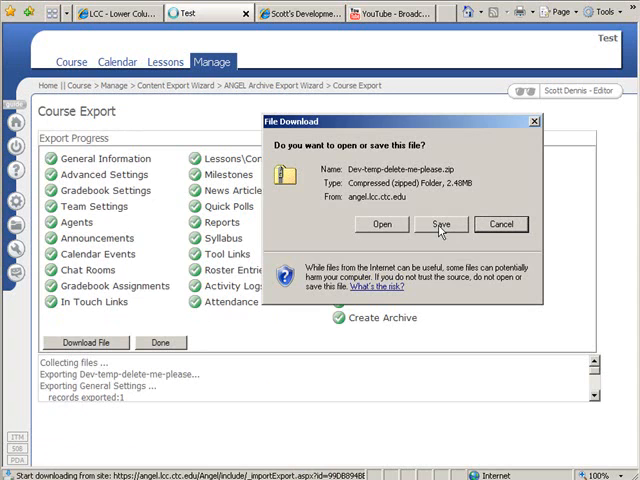
{"action": "left_click", "coordinate": [440, 224]}
{"action": "type", "text": "export example.zip"}
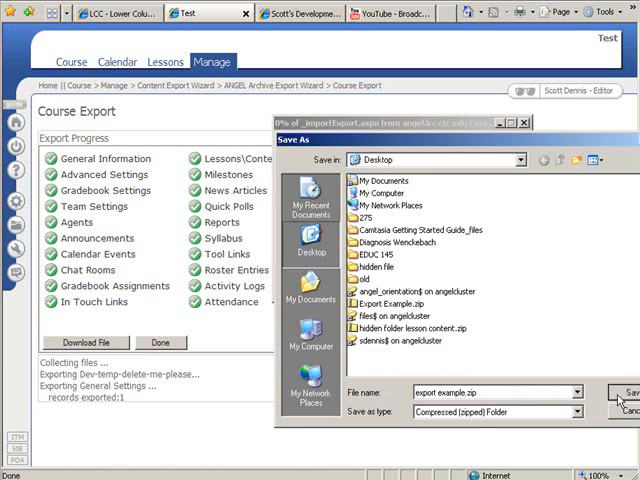
{"action": "left_click", "coordinate": [628, 392]}
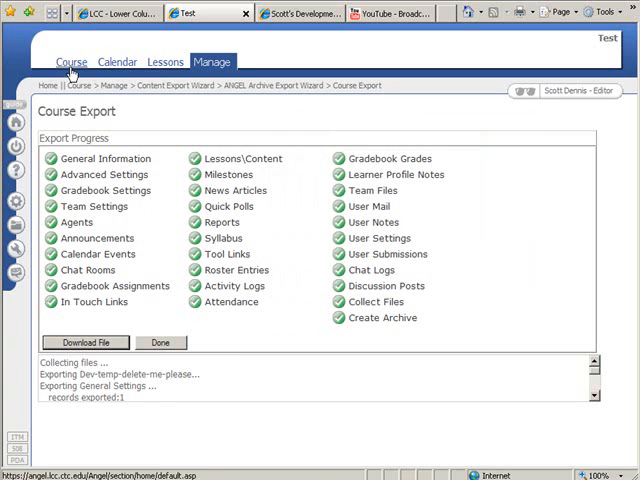
Return to the Test course home, then switch to the EDUC 145 development space
{"action": "left_click", "coordinate": [72, 62]}
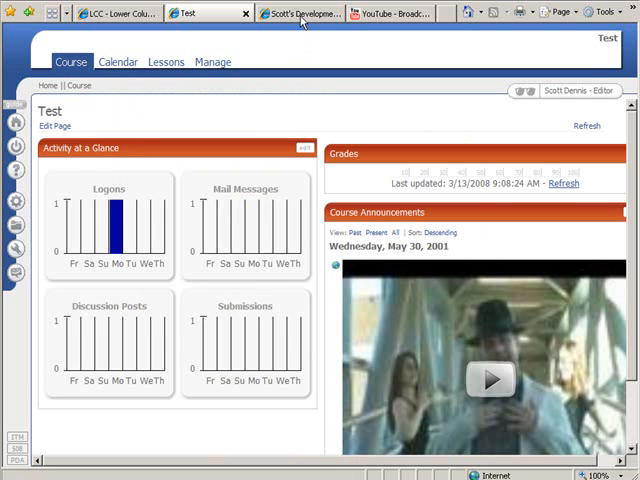
{"action": "left_click", "coordinate": [300, 12]}
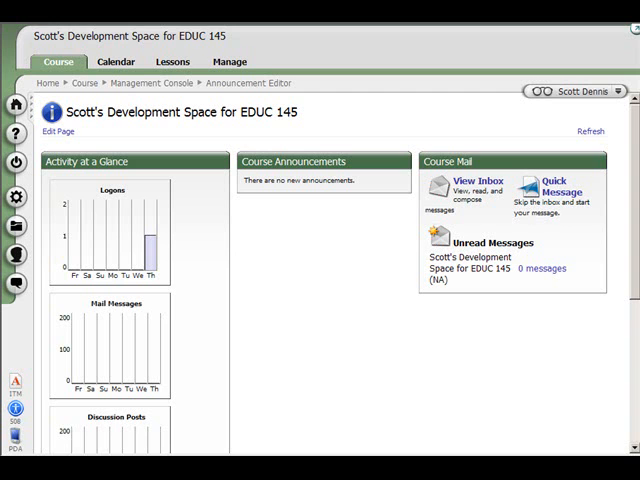
{"action": "mouse_move", "coordinate": [216, 132]}
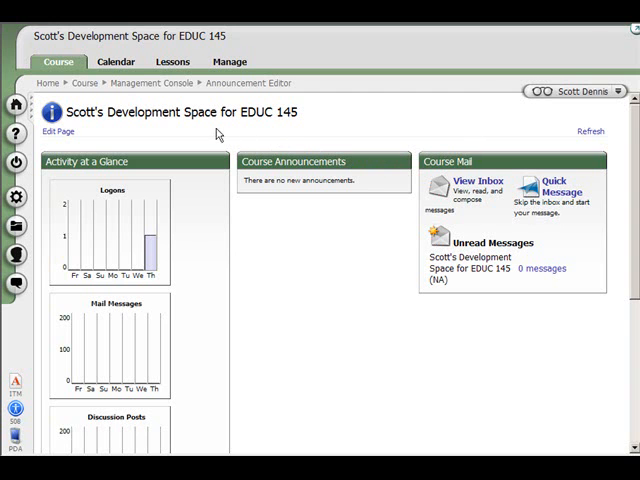
{"action": "mouse_move", "coordinate": [108, 130]}
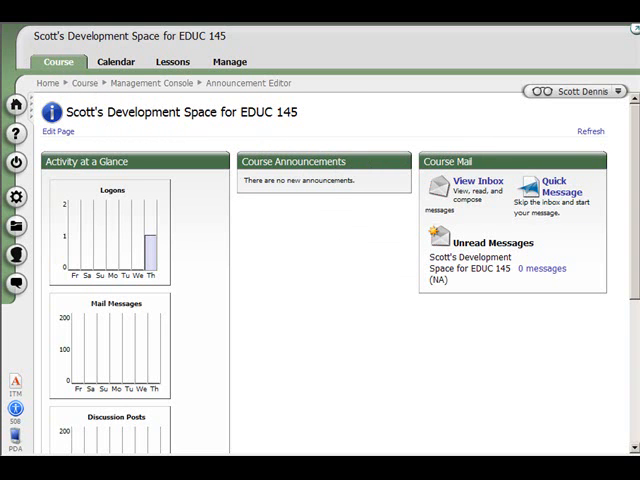
Start the Content Package Import Wizard and upload the exported zip from the desktop
{"action": "left_click", "coordinate": [228, 60]}
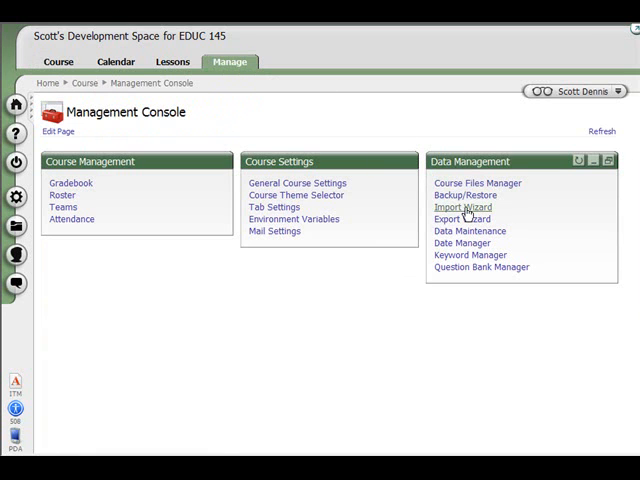
{"action": "left_click", "coordinate": [462, 208]}
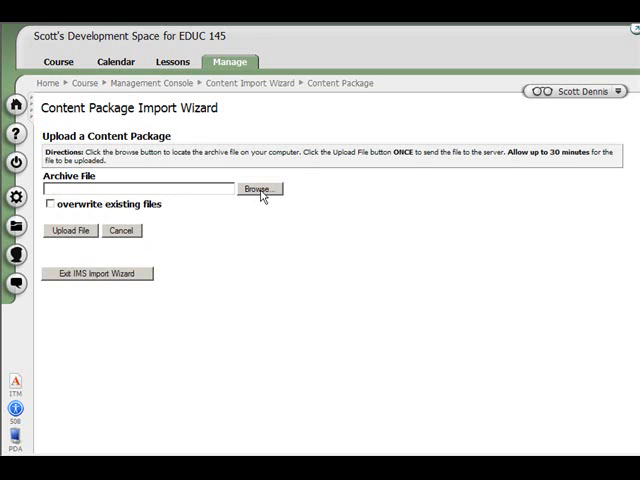
{"action": "left_click", "coordinate": [256, 188]}
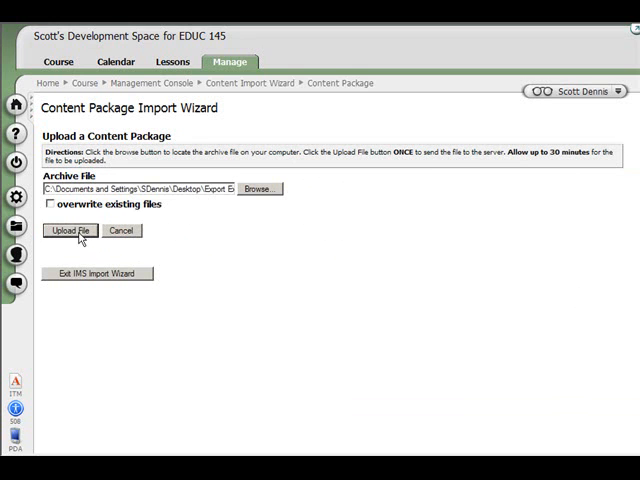
{"action": "left_click", "coordinate": [68, 230]}
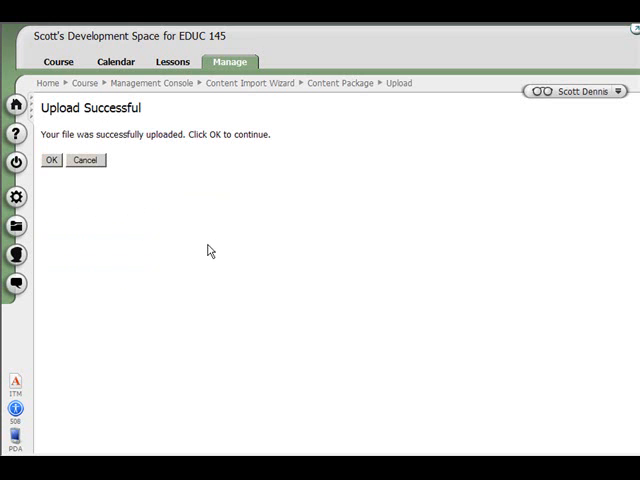
{"action": "mouse_move", "coordinate": [204, 236]}
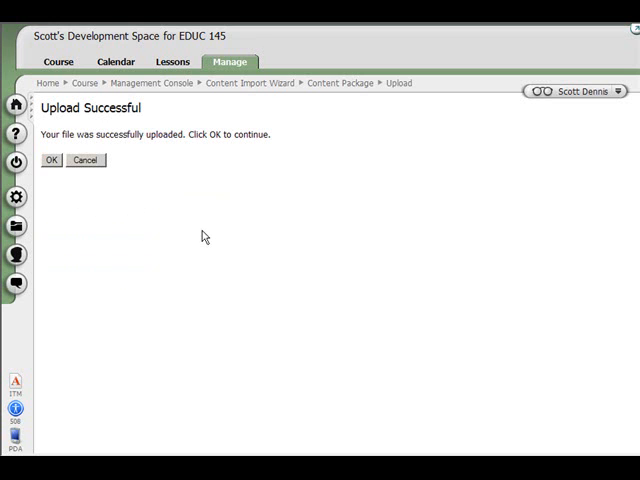
{"action": "mouse_move", "coordinate": [40, 200]}
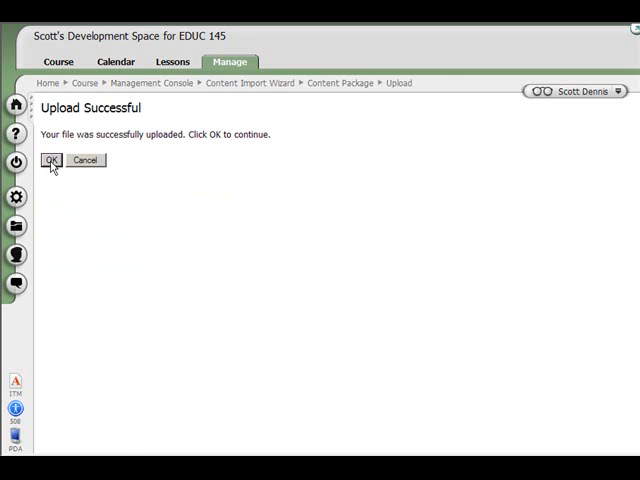
Import the archive data with User Data excluded, answering the quiz backup prompt
{"action": "left_click", "coordinate": [52, 160]}
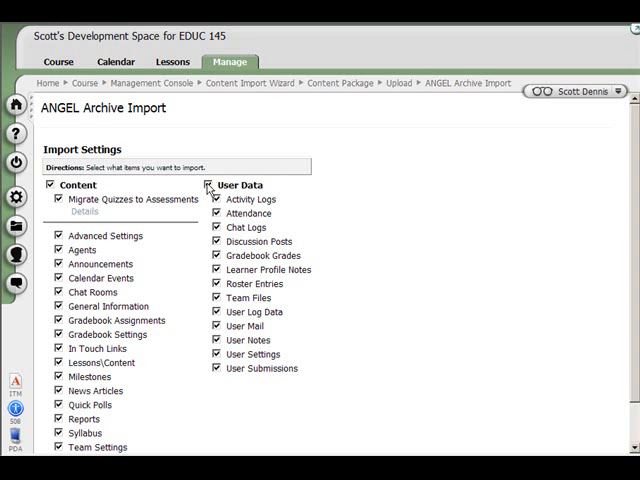
{"action": "left_click", "coordinate": [208, 184]}
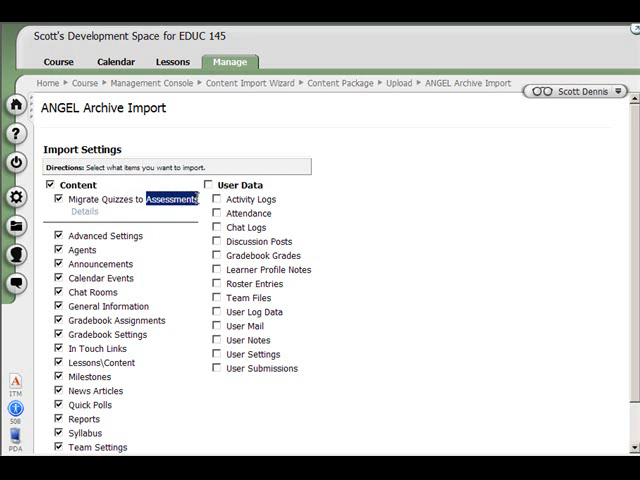
{"action": "mouse_move", "coordinate": [344, 268]}
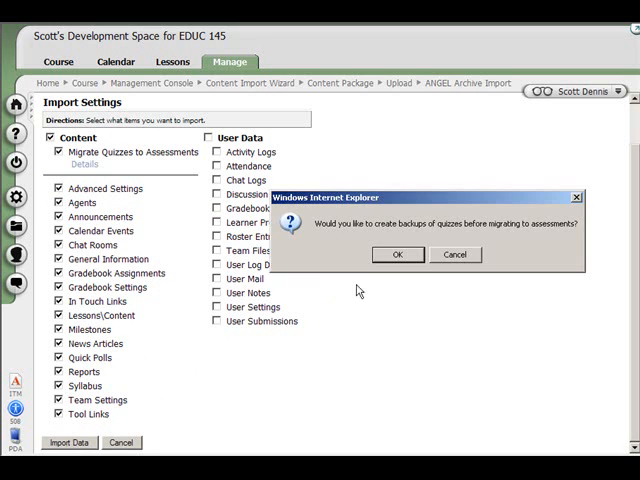
{"action": "left_click", "coordinate": [398, 254]}
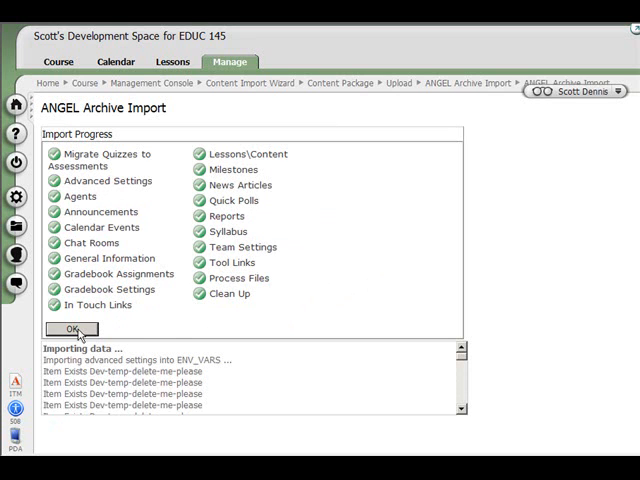
Finish the import and view the imported announcement with its video on the course home
{"action": "left_click", "coordinate": [72, 330]}
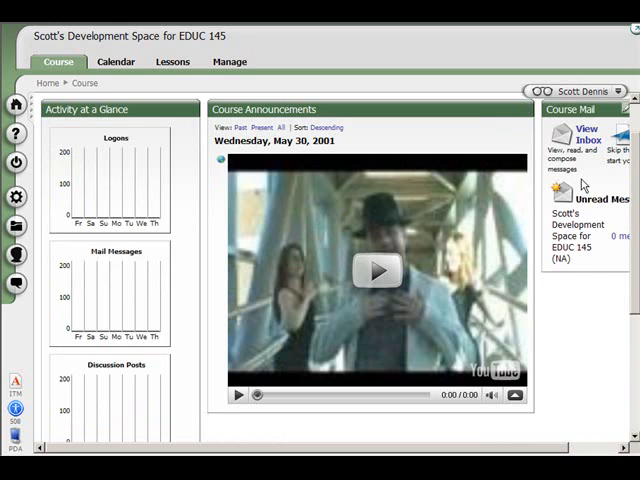
{"action": "scroll", "scroll_direction": "down", "scroll_amount": 3}
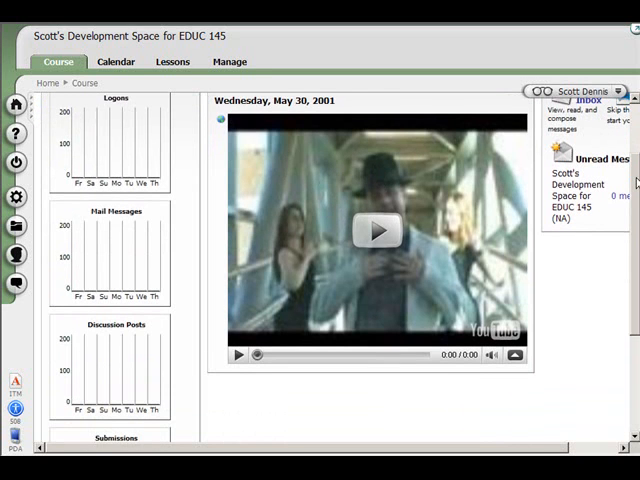
{"action": "scroll", "scroll_direction": "down", "scroll_amount": 3}
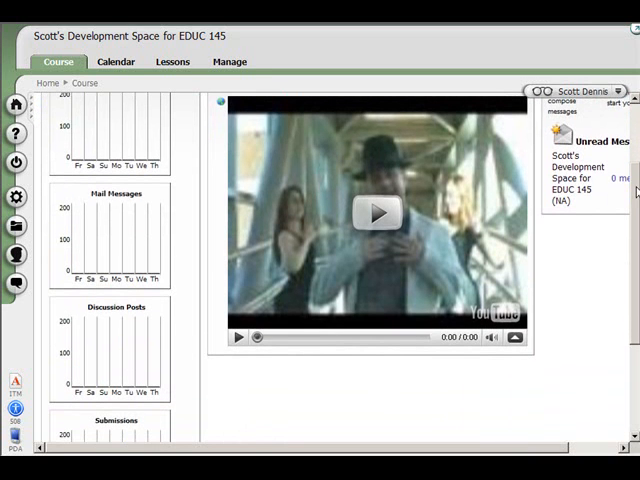